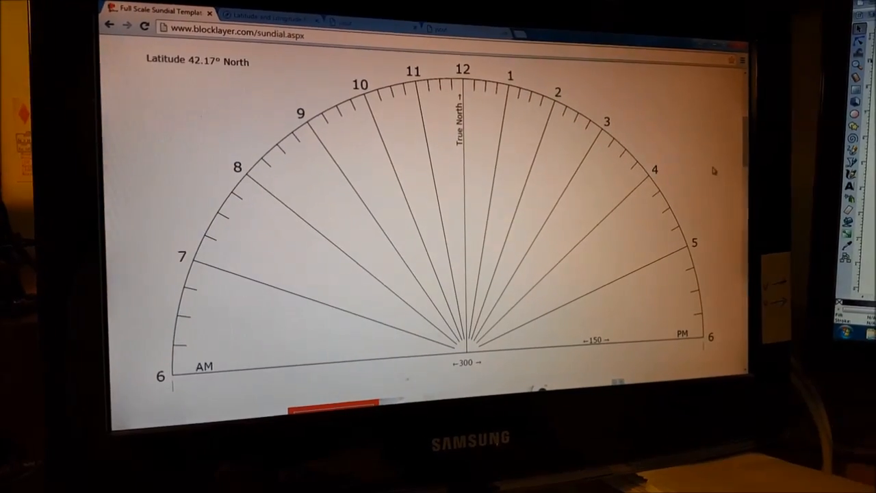
Find Ocean City, Maryland's latitude 38.336503 on LatLong.net and copy it.
scroll(up, 3)
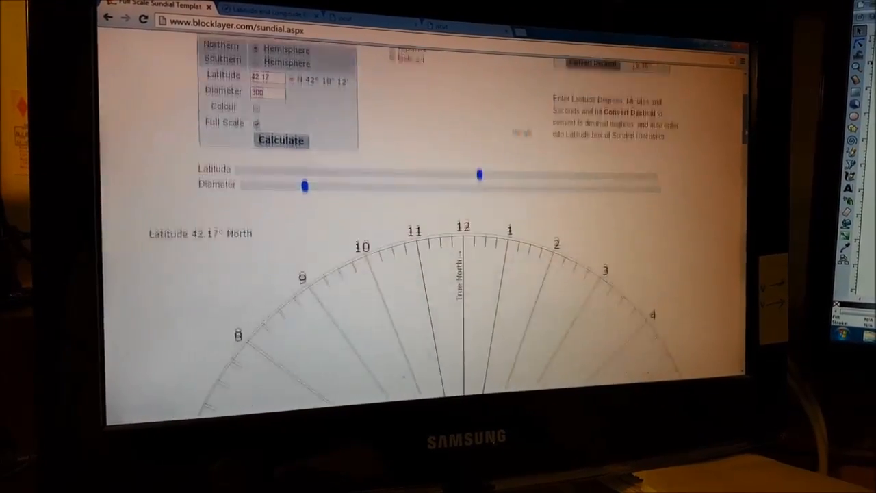
scroll(down, 3)
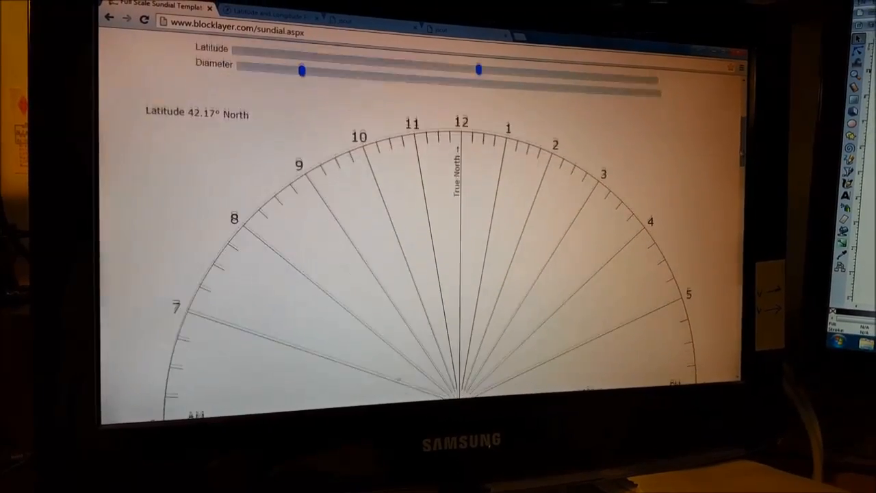
scroll(down, 3)
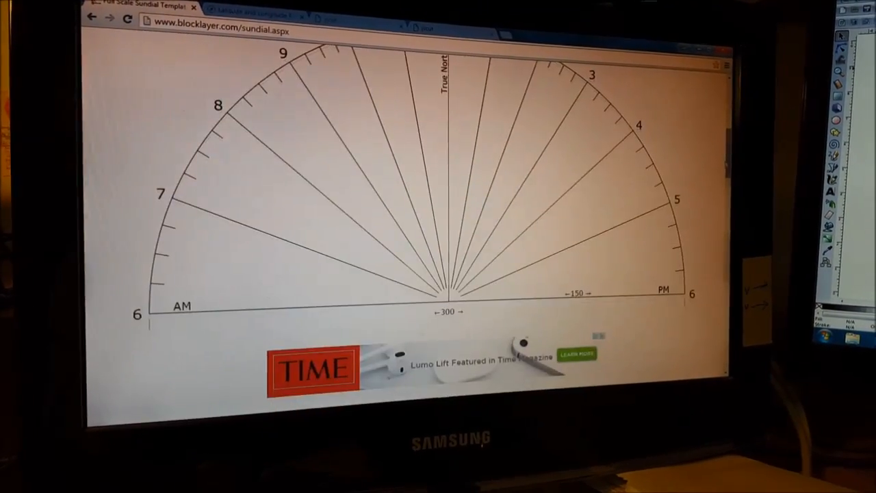
scroll(up, 3)
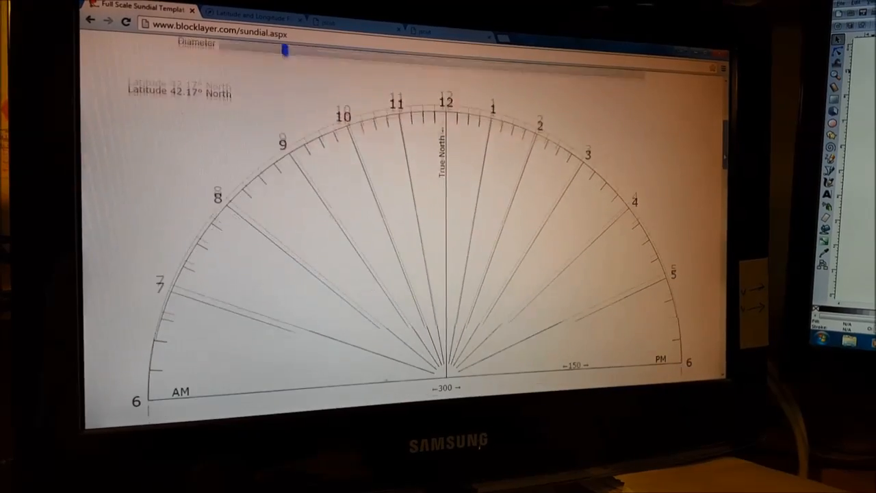
scroll(up, 3)
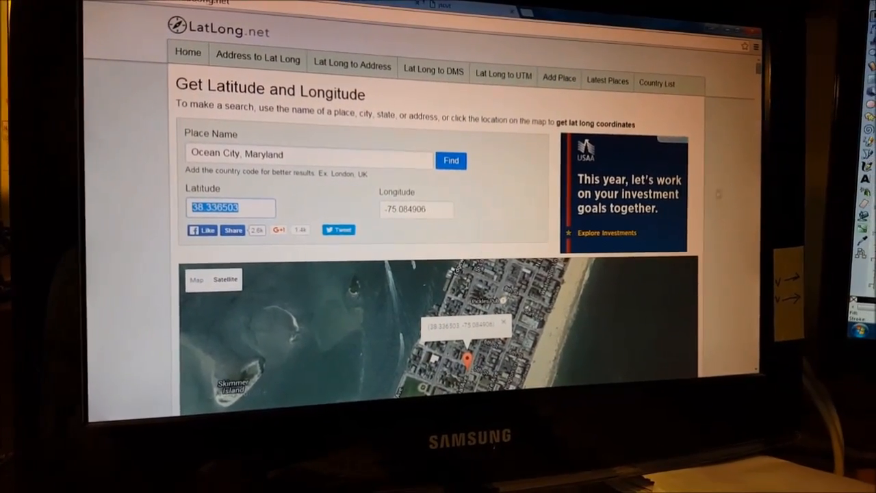
scroll(down, 3)
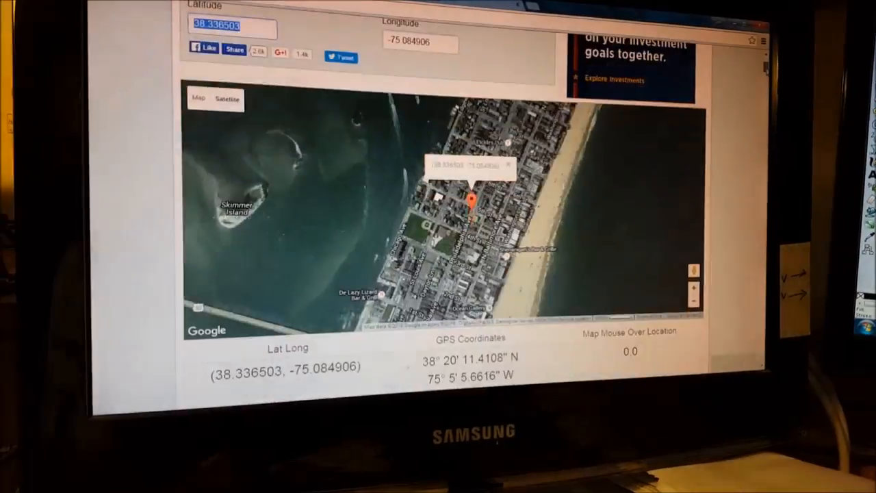
scroll(up, 3)
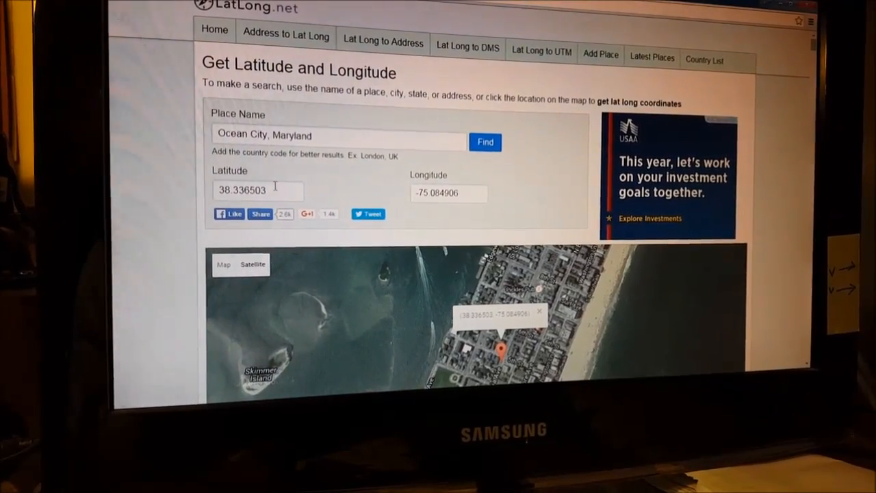
right_click(257, 190)
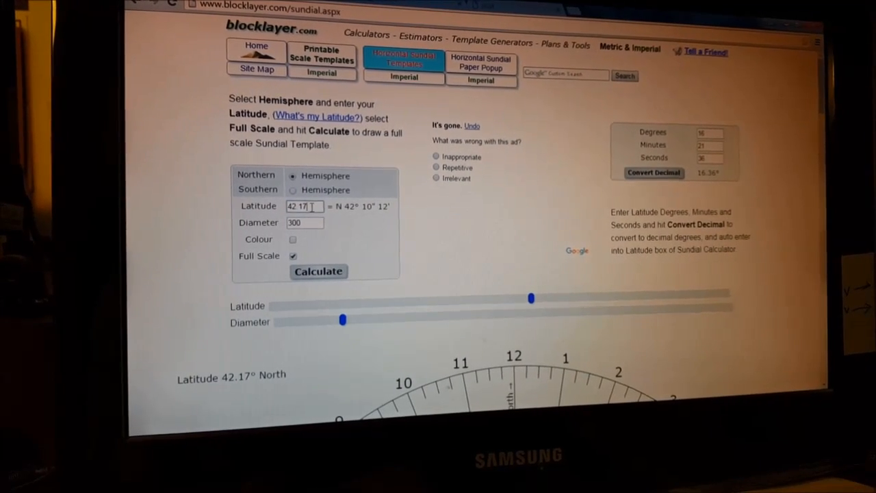
Paste latitude 38.336503 into the sundial form and scroll down to the redrawn template.
right_click(305, 206)
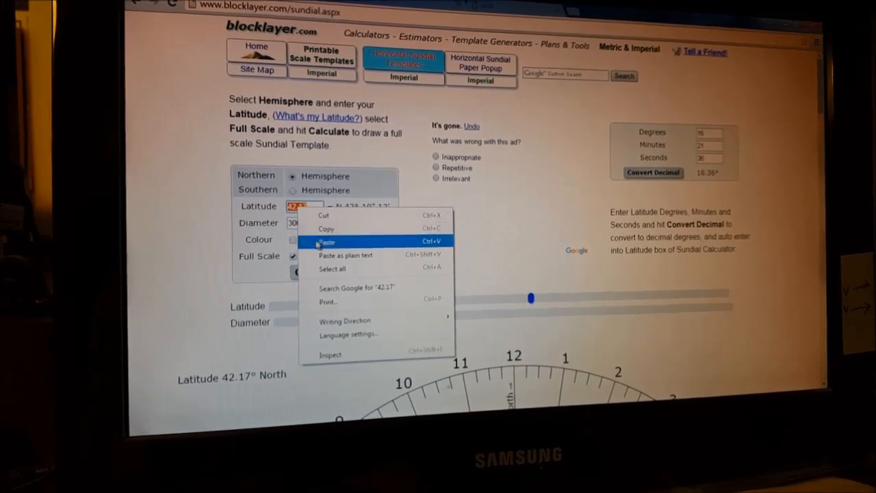
click(327, 242)
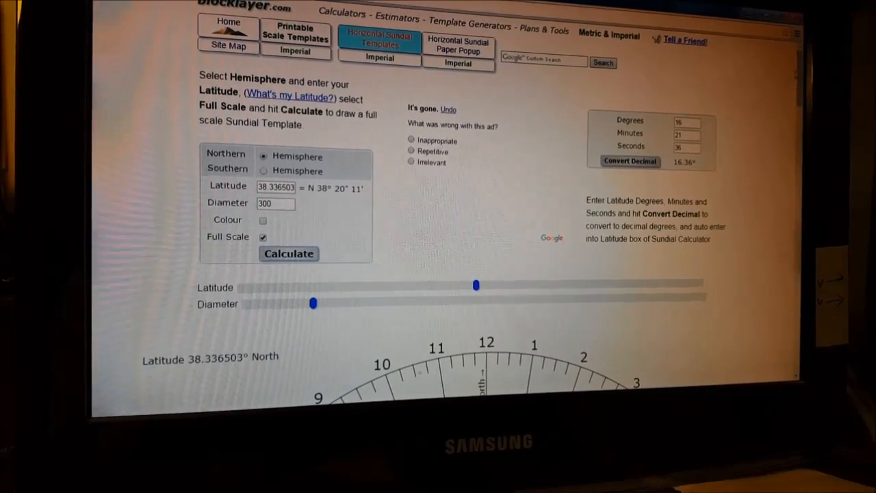
scroll(down, 3)
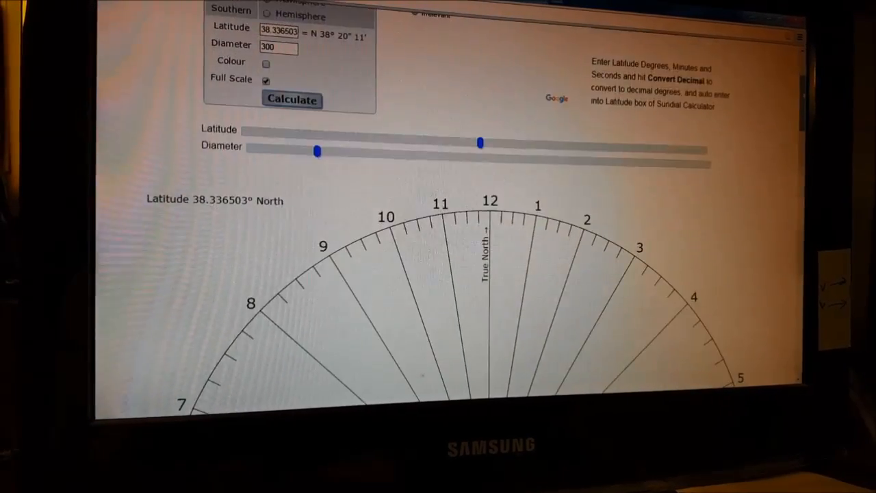
scroll(down, 3)
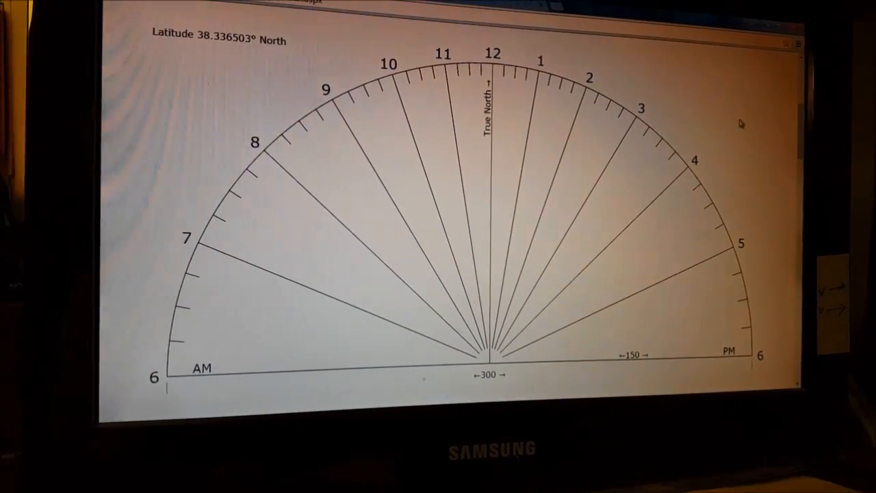
scroll(down, 3)
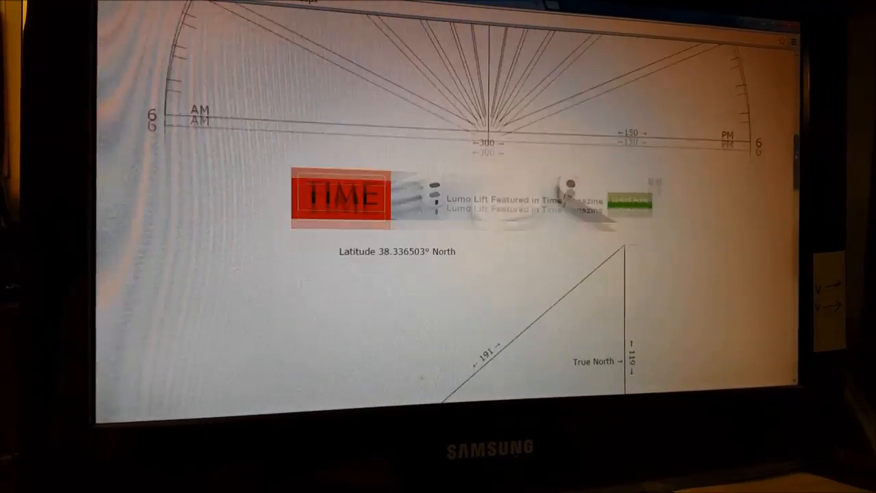
scroll(down, 3)
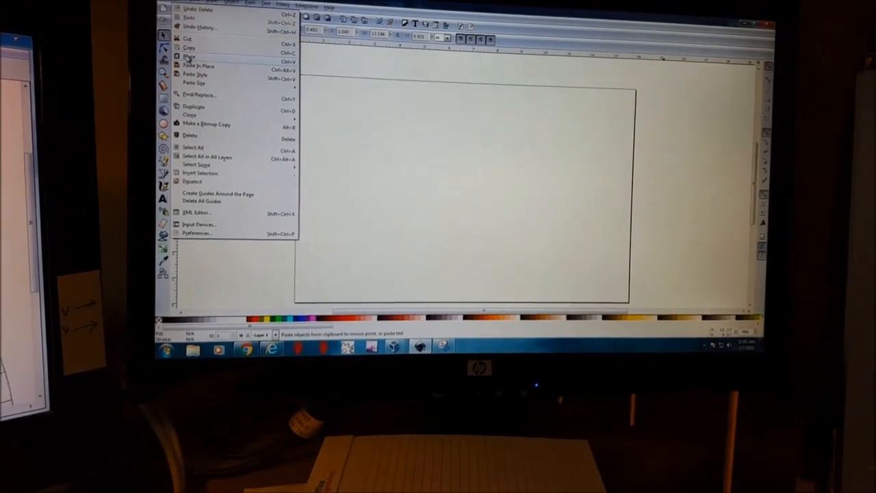
Paste the captured 38.336503° North sundial image onto the Inkscape page and select it.
click(198, 65)
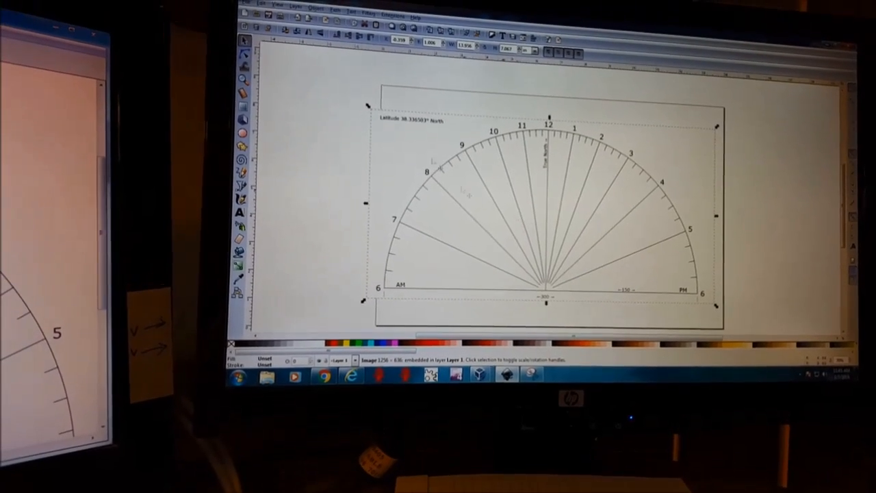
click(336, 12)
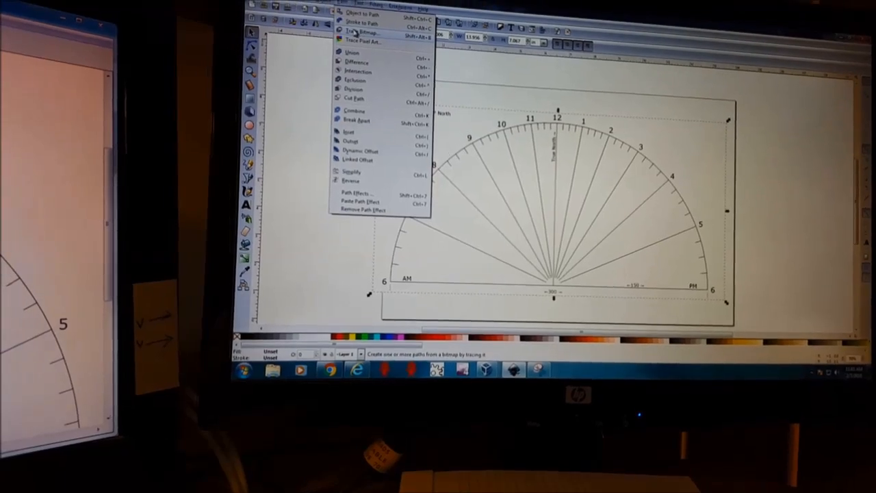
Open the Trace Bitmap options for the pasted sundial image.
click(361, 32)
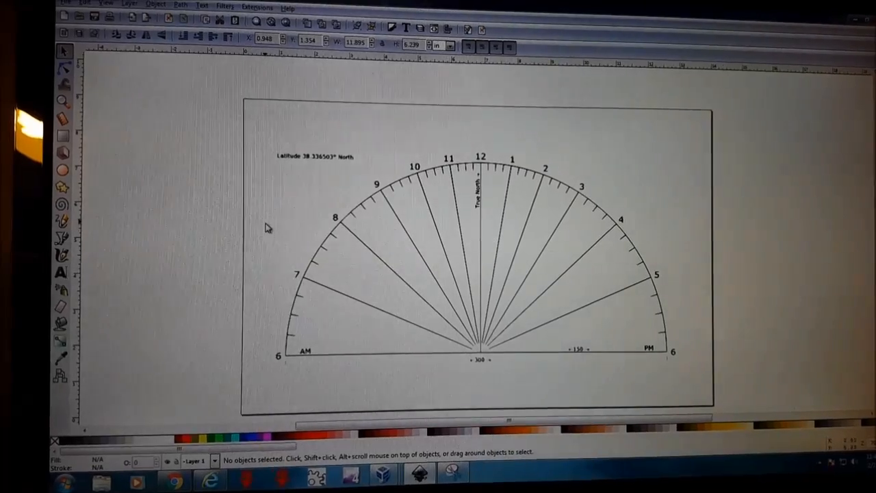
Draw a large yellow board rectangle over the sundial and lower it behind the lines.
click(62, 135)
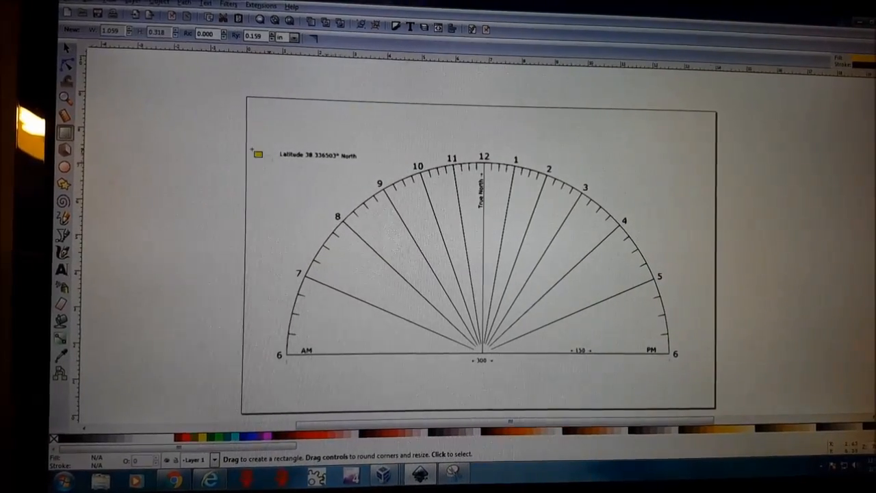
drag(257, 141, 401, 356)
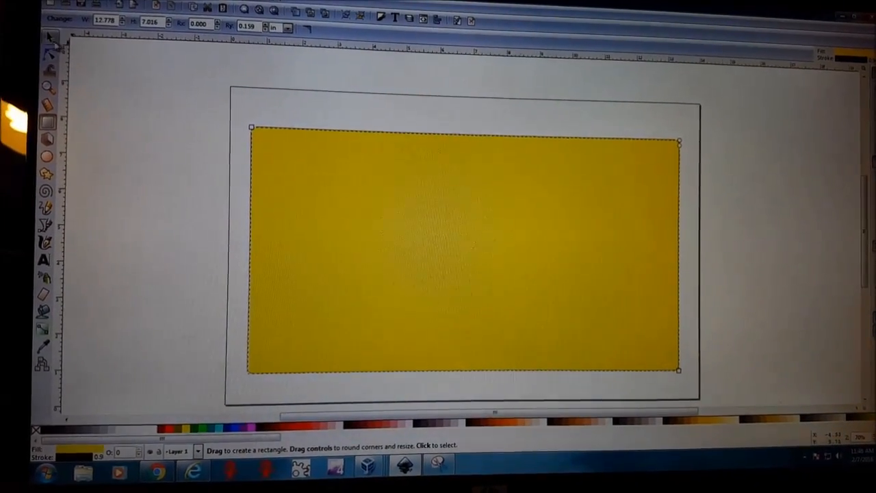
click(59, 37)
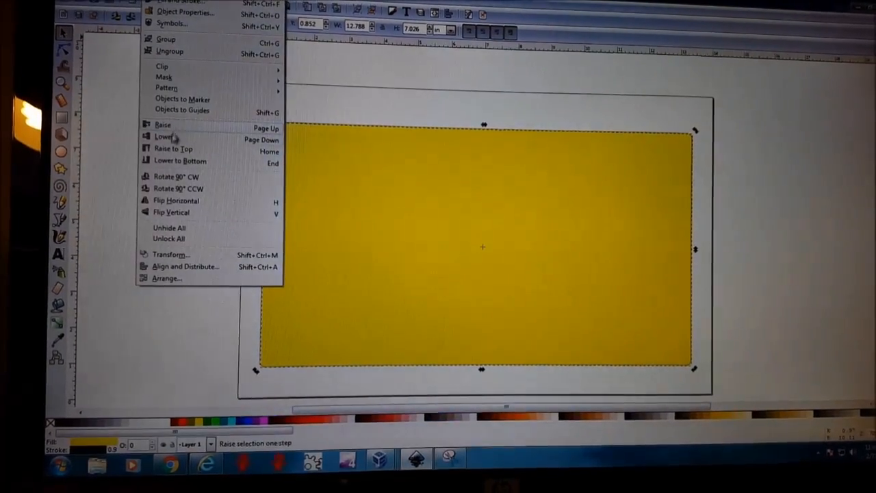
click(163, 137)
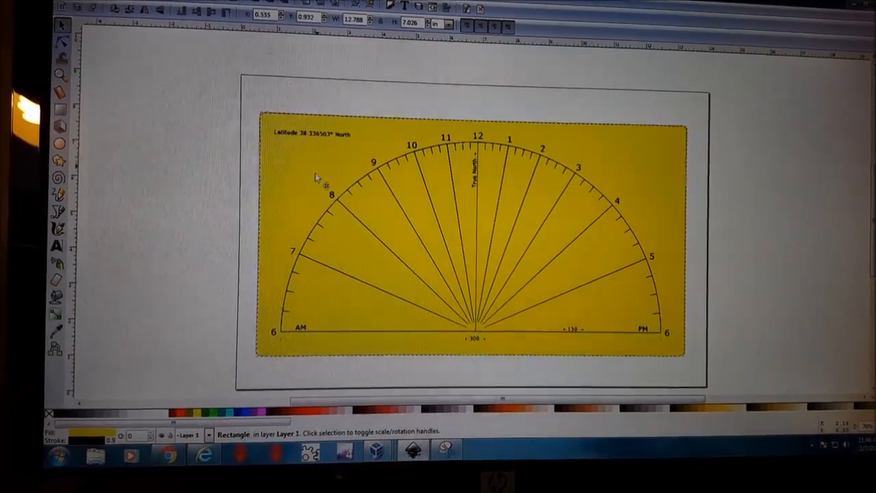
click(466, 226)
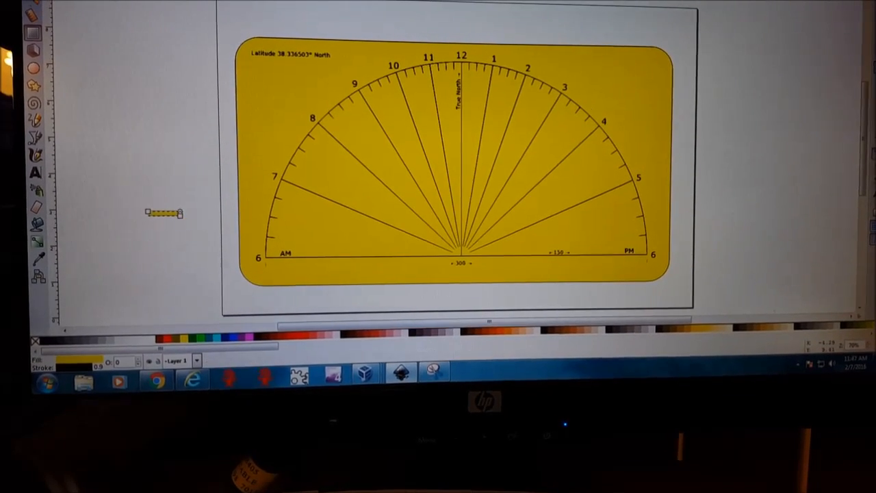
Select the small yellow piece beside the page and switch it to rotation handles.
click(165, 213)
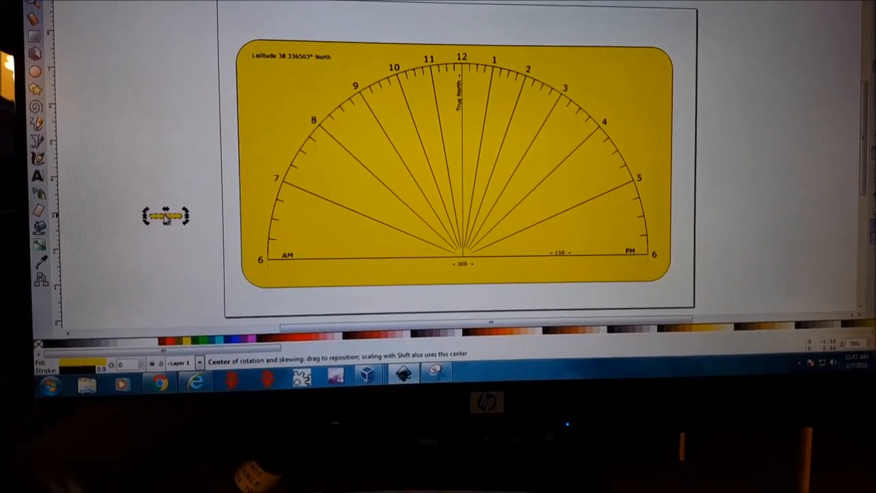
click(166, 216)
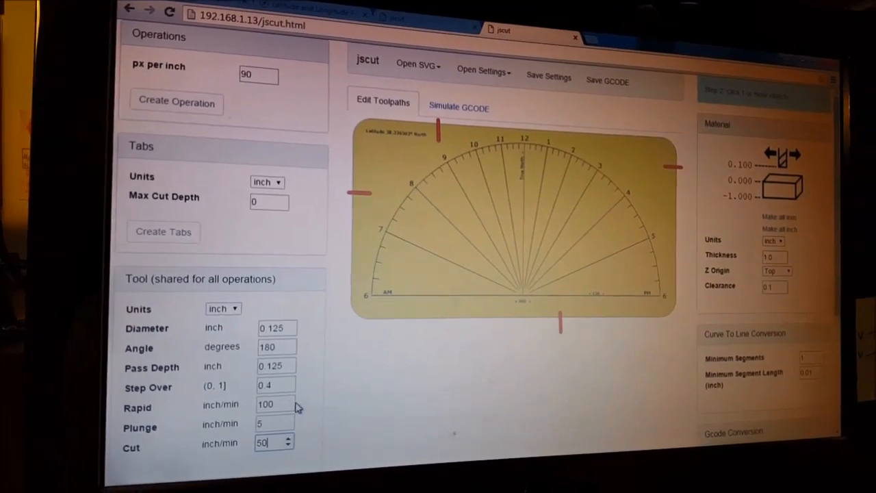
mouse_move(270, 360)
text(0.0325)
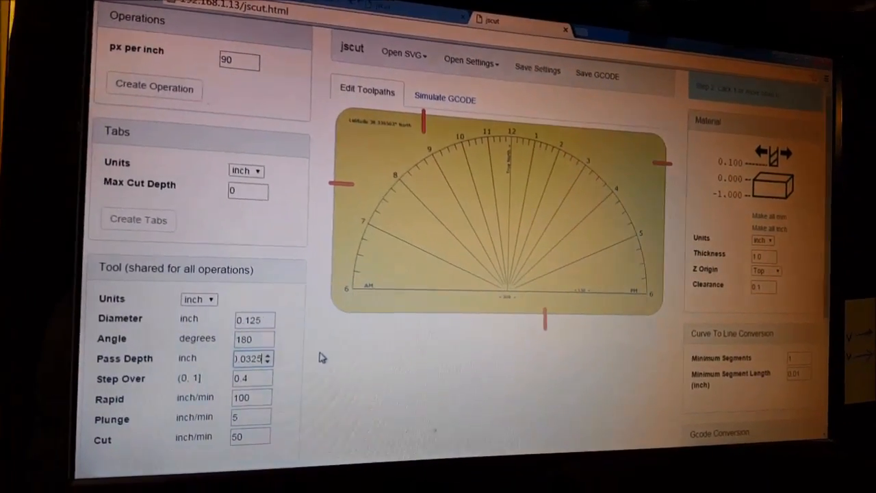
mouse_move(253, 359)
text(0.0325)
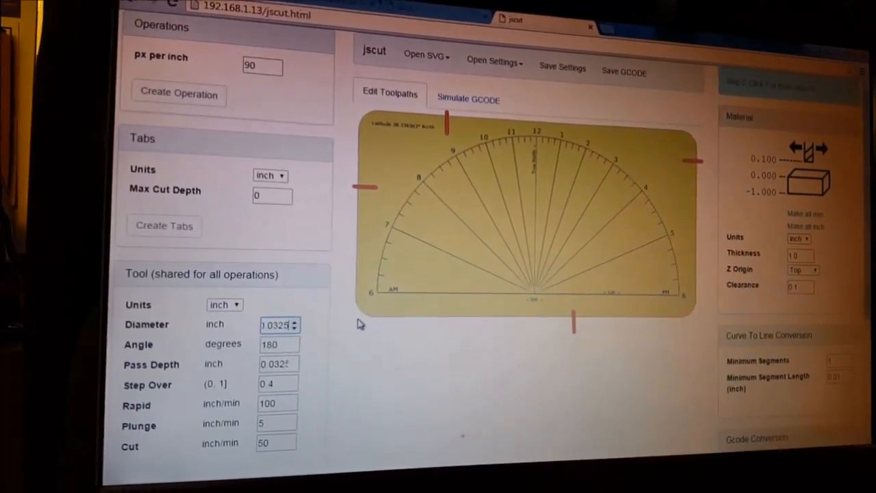
mouse_move(277, 322)
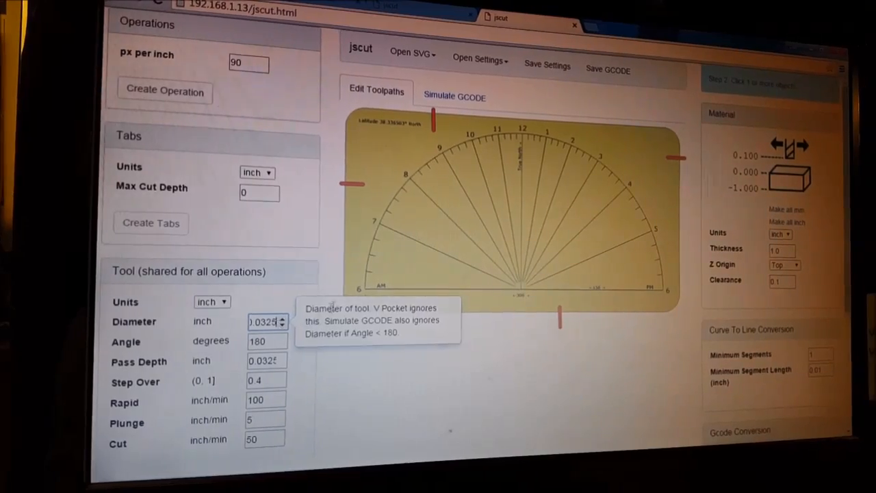
mouse_move(444, 201)
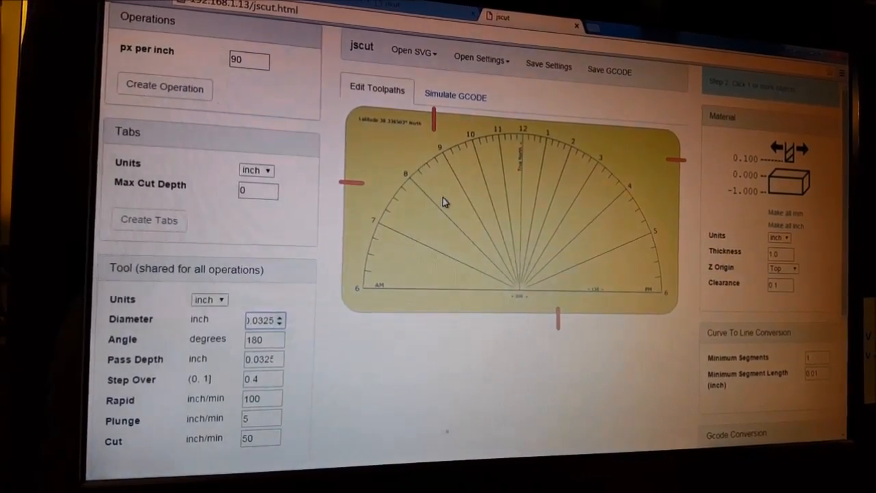
Select the board outline in the JSCut drawing.
click(164, 88)
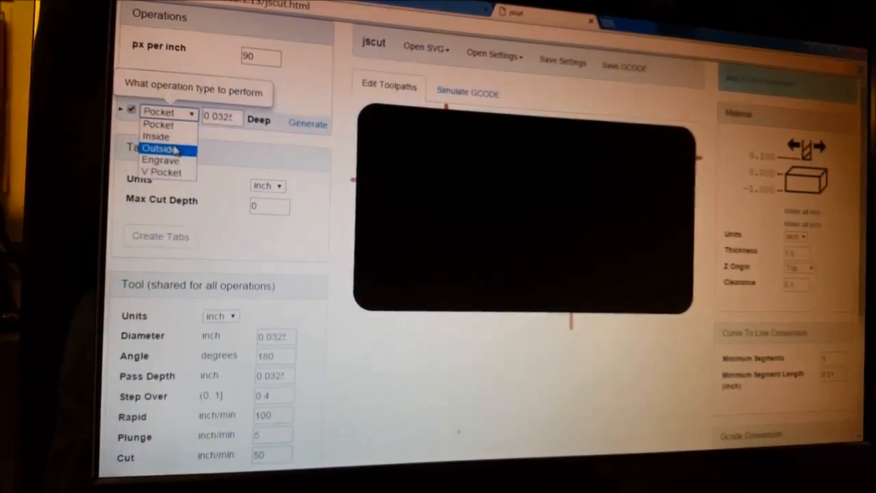
Set the new operation's type to Outside cut around the board outline.
click(155, 147)
text(0.135)
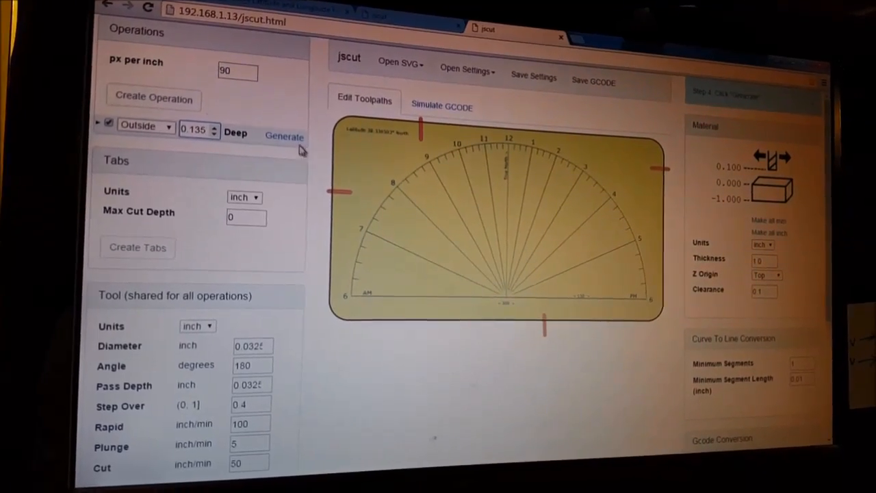
mouse_move(284, 137)
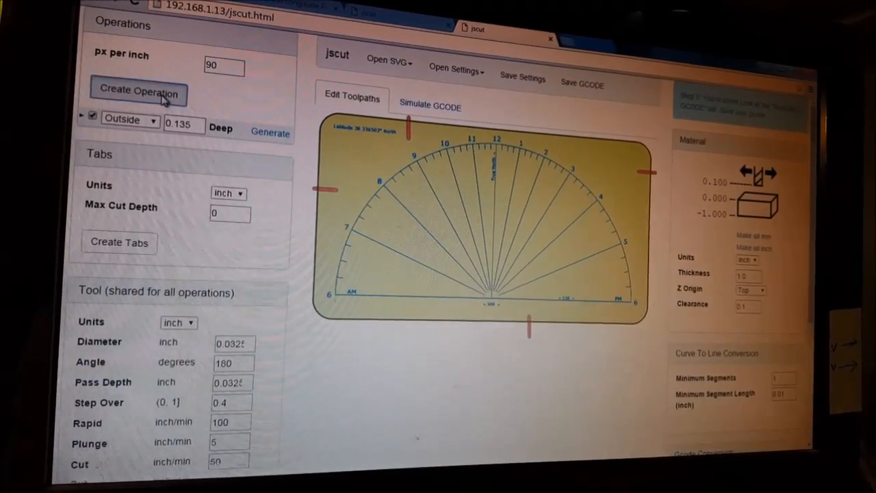
Add an Engrave operation for the sundial lines and generate its toolpath.
click(130, 120)
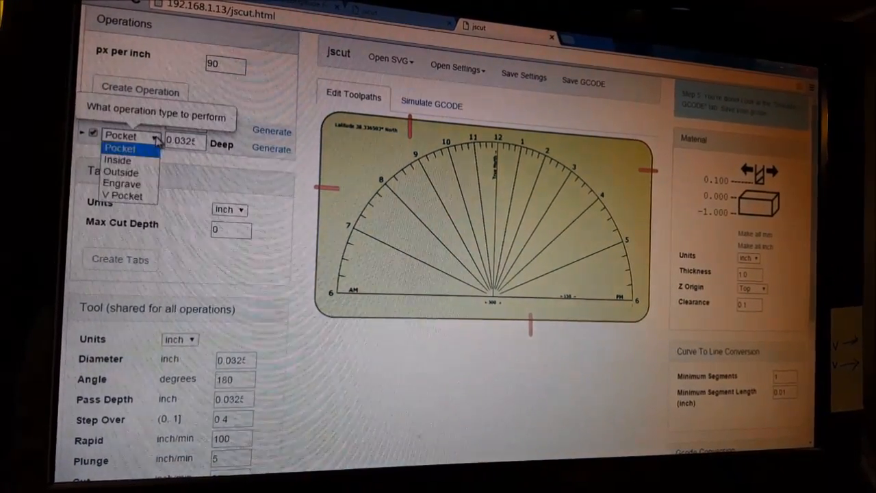
mouse_move(122, 183)
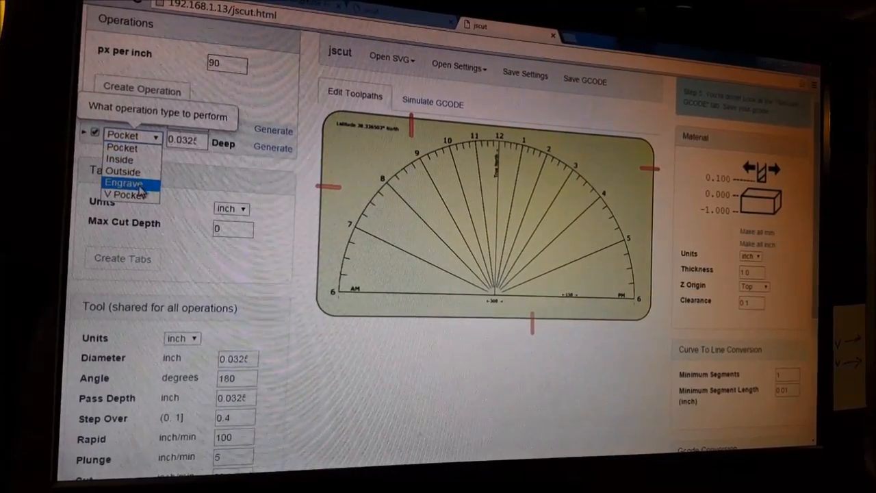
click(123, 182)
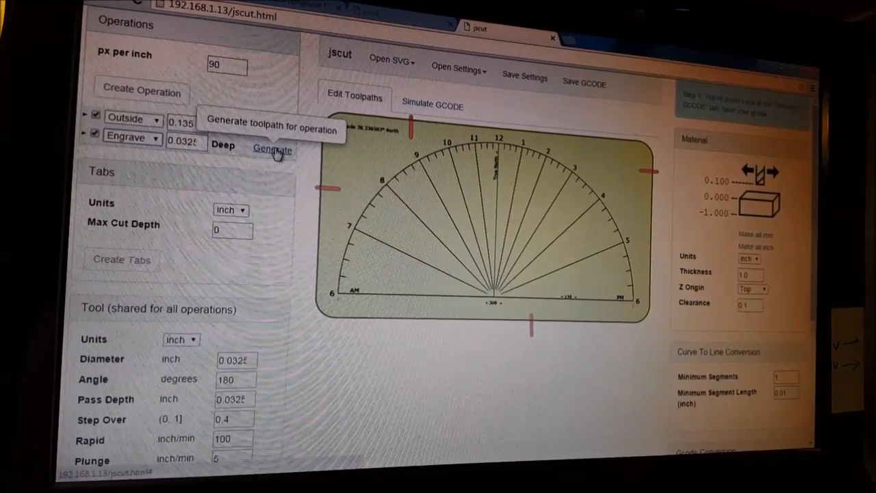
click(273, 149)
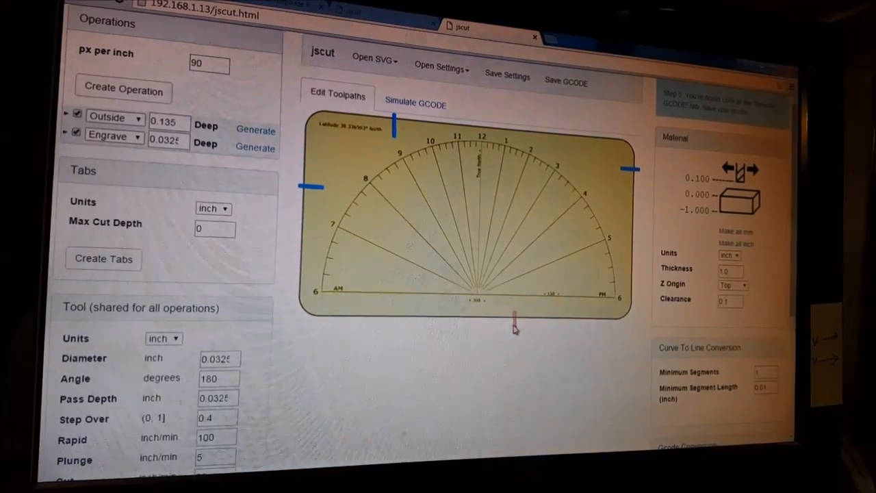
mouse_move(214, 228)
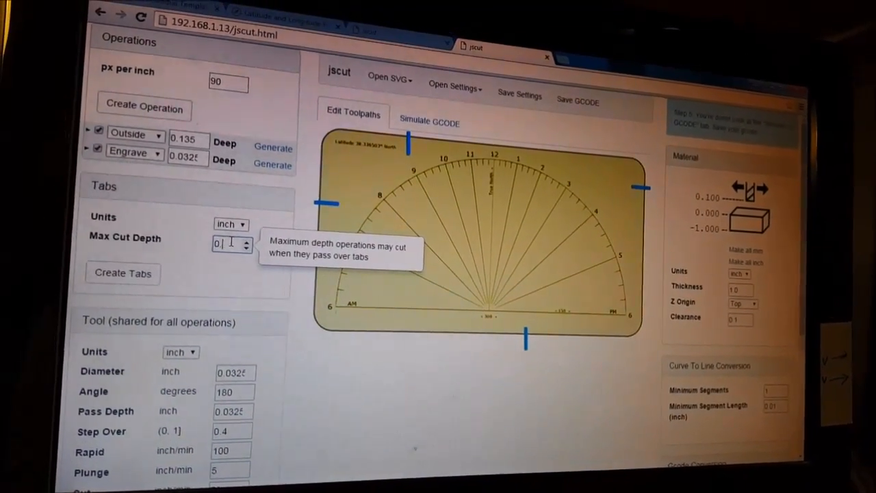
Enter the tab maximum cut depth and create holding tabs around the board.
text(0.08)
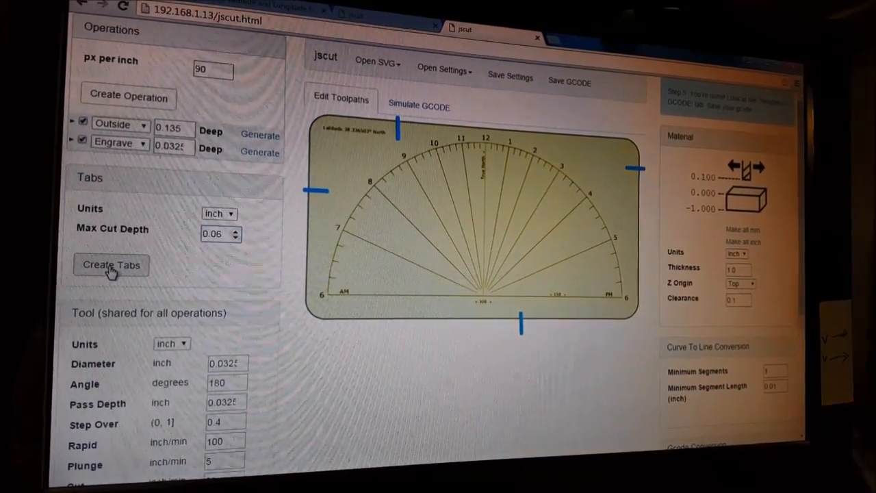
click(111, 265)
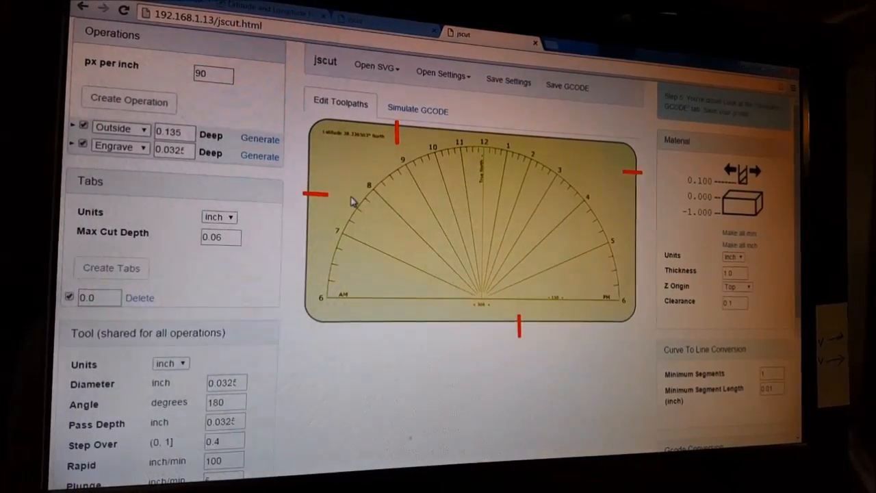